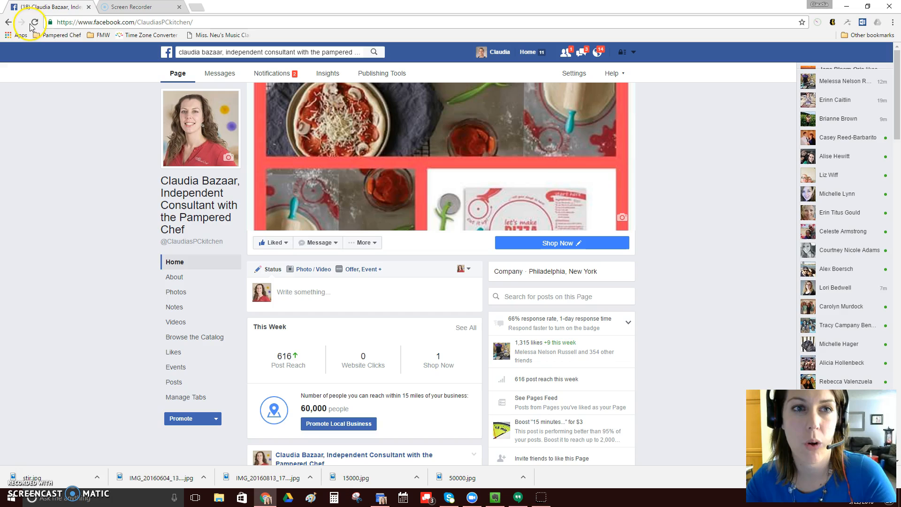
{"action": "mouse_move", "coordinate": [35, 23]}
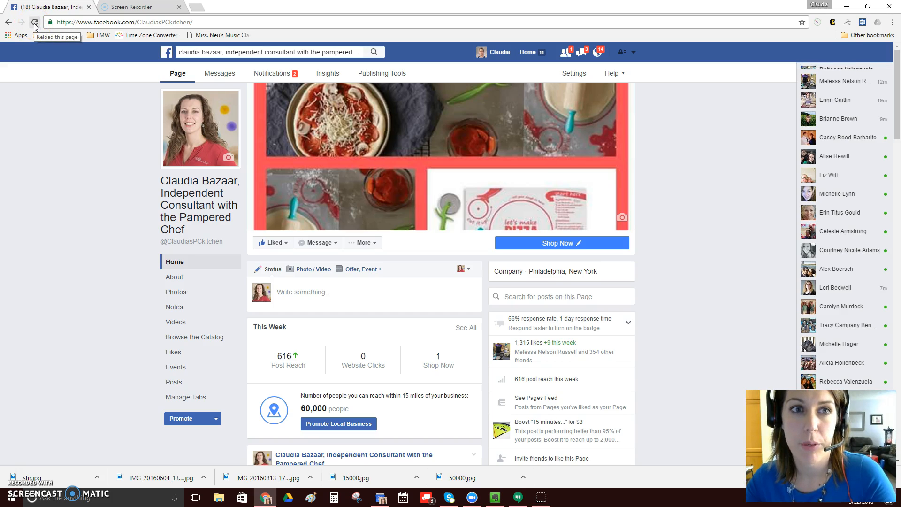
Reload the business Page to show the 'Test test' live video post at the top
{"action": "left_click", "coordinate": [34, 22]}
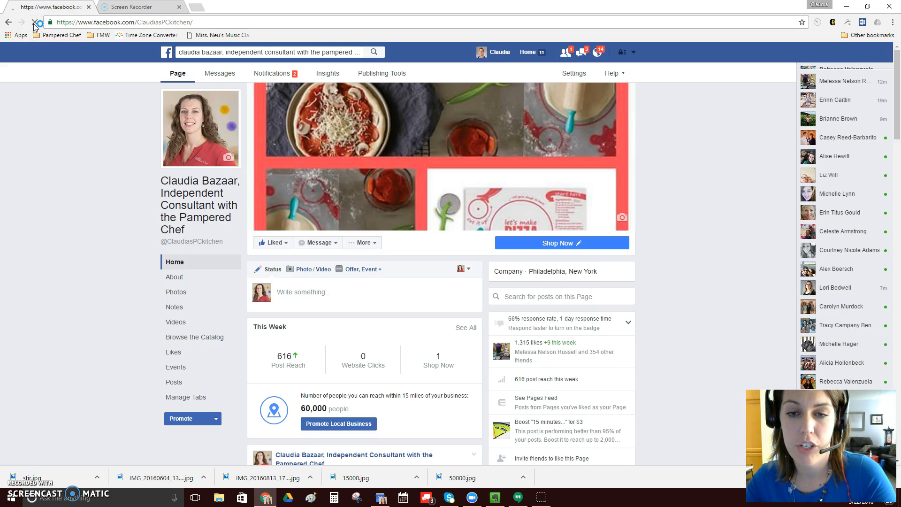
{"action": "left_click", "coordinate": [34, 22]}
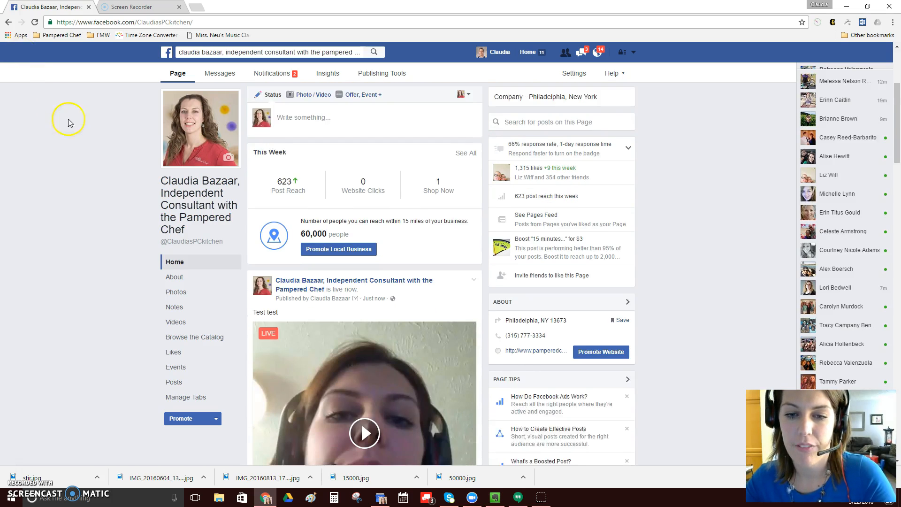
Scroll down to the 'Test test' live video and its Like/Comment/Share bar
{"action": "scroll", "scroll_direction": "down", "scroll_amount": 3}
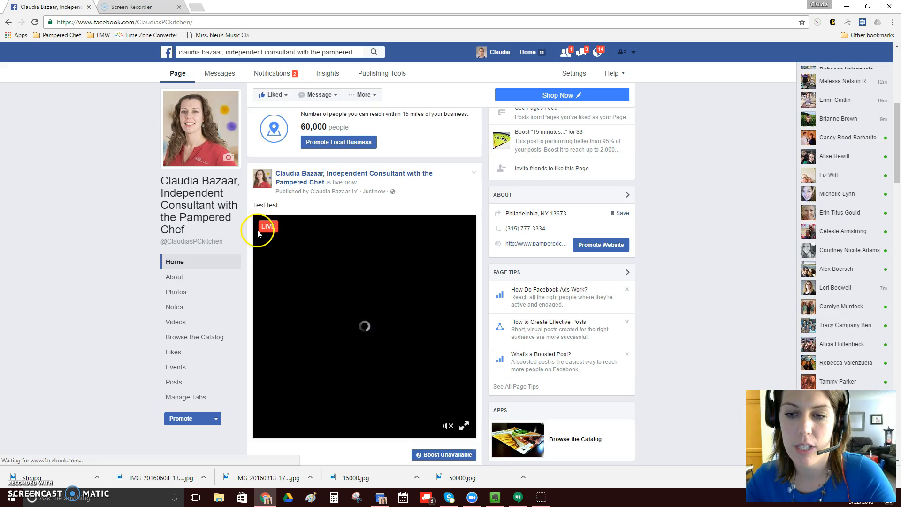
{"action": "scroll", "scroll_direction": "down", "scroll_amount": 3}
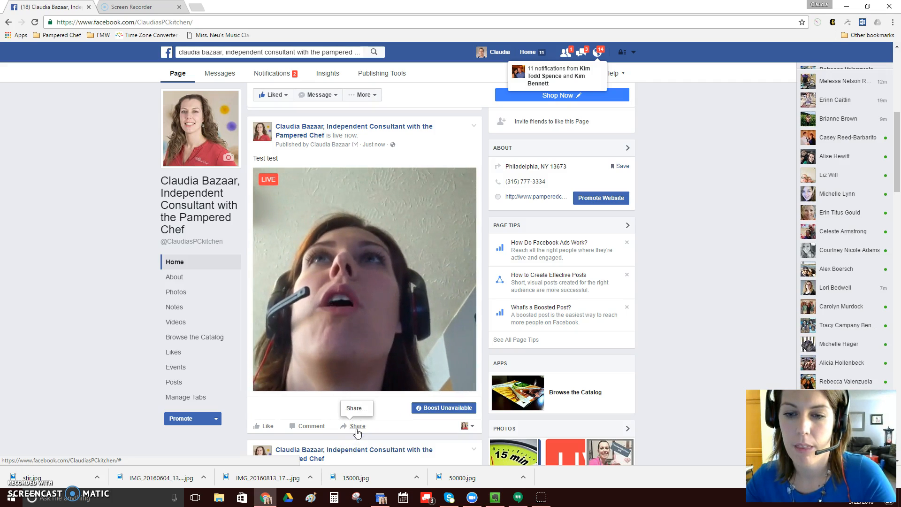
{"action": "left_click", "coordinate": [357, 425]}
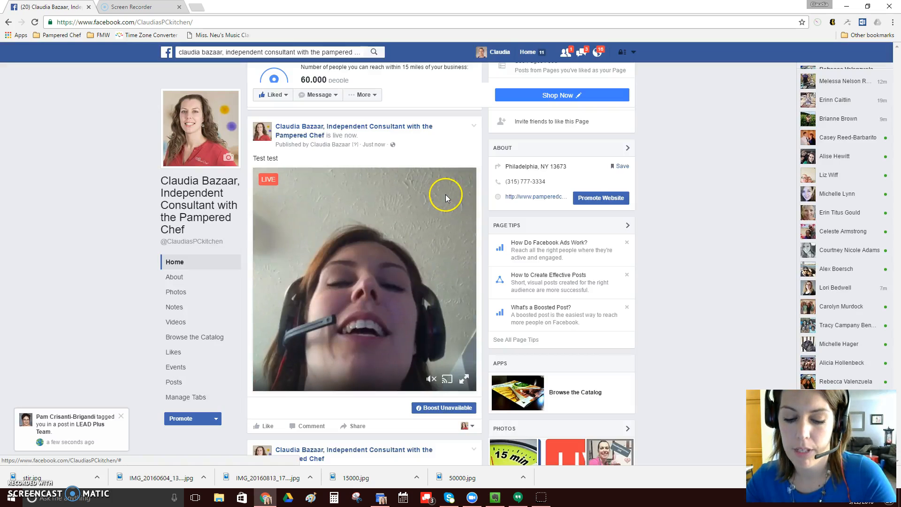
Open Share on the 'Test test' live video and expand the destination dropdown
{"action": "left_click", "coordinate": [356, 425]}
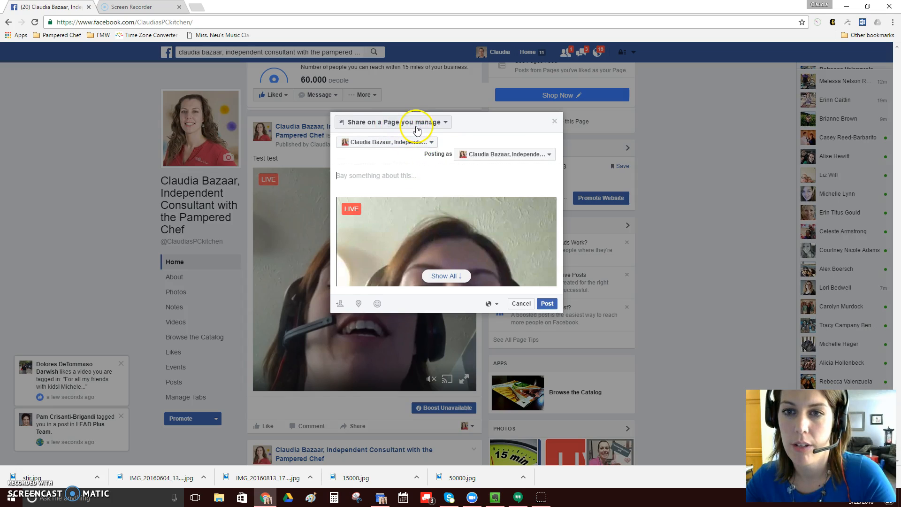
{"action": "left_click", "coordinate": [392, 122]}
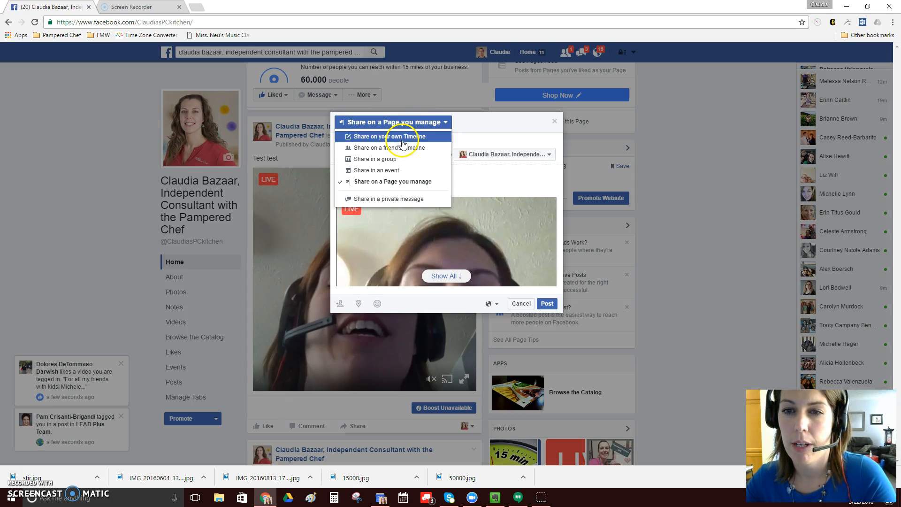
{"action": "mouse_move", "coordinate": [394, 147]}
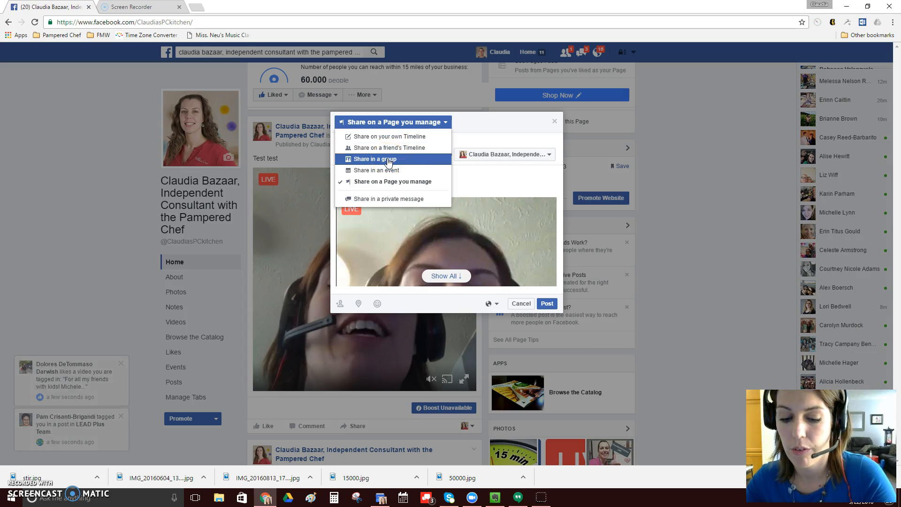
{"action": "mouse_move", "coordinate": [376, 169]}
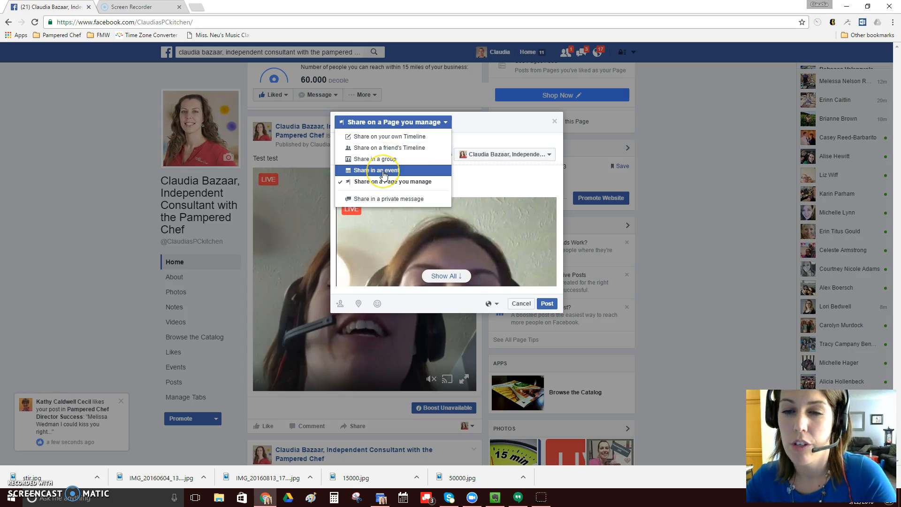
{"action": "mouse_move", "coordinate": [372, 201]}
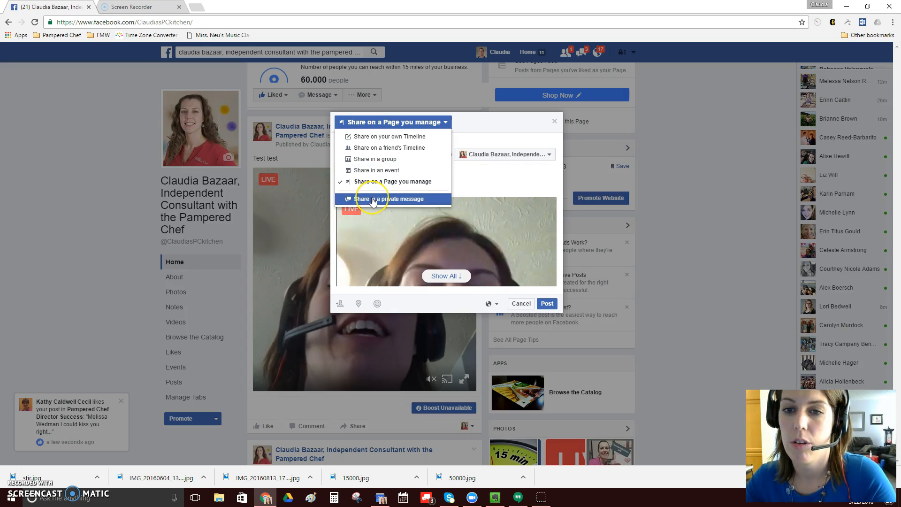
{"action": "mouse_move", "coordinate": [394, 181]}
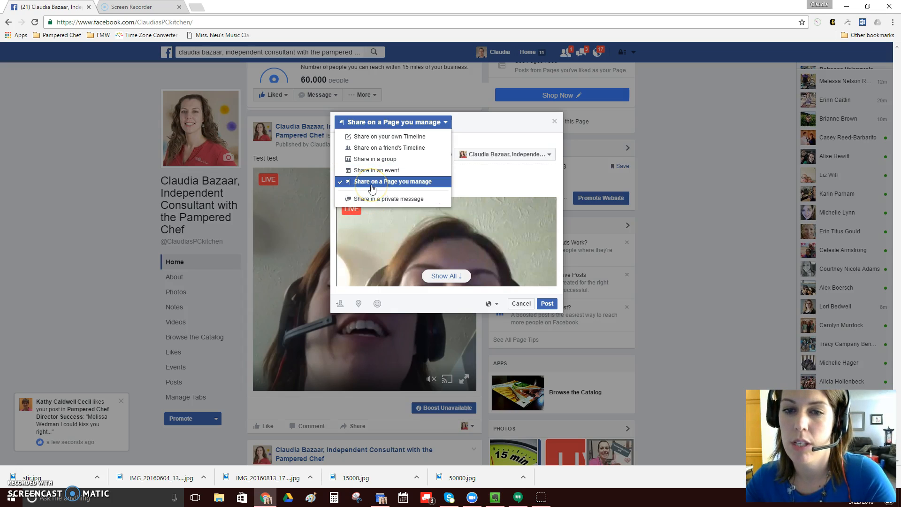
{"action": "mouse_move", "coordinate": [376, 170]}
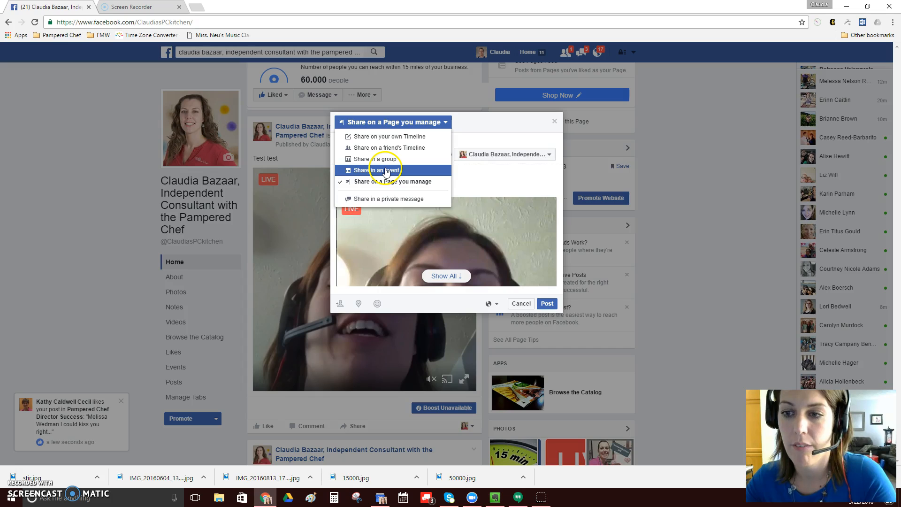
{"action": "mouse_move", "coordinate": [384, 161]}
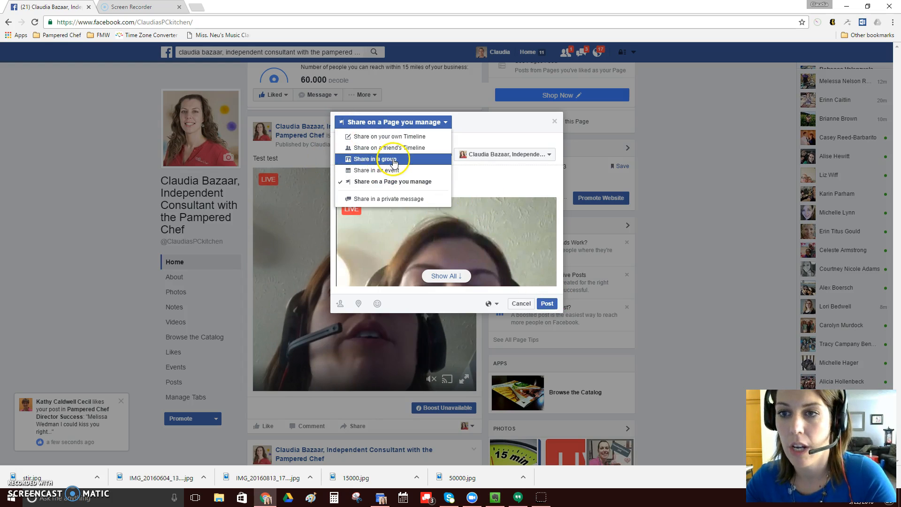
{"action": "mouse_move", "coordinate": [382, 238]}
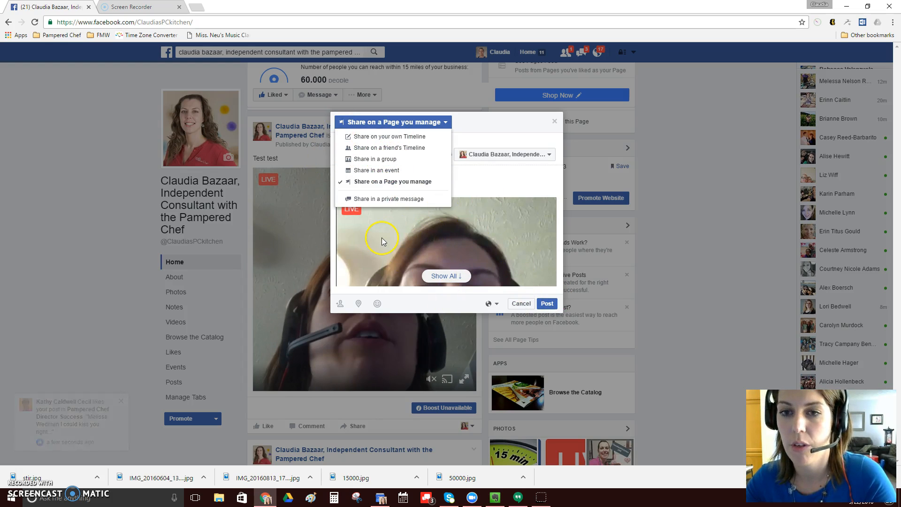
{"action": "mouse_move", "coordinate": [356, 215]}
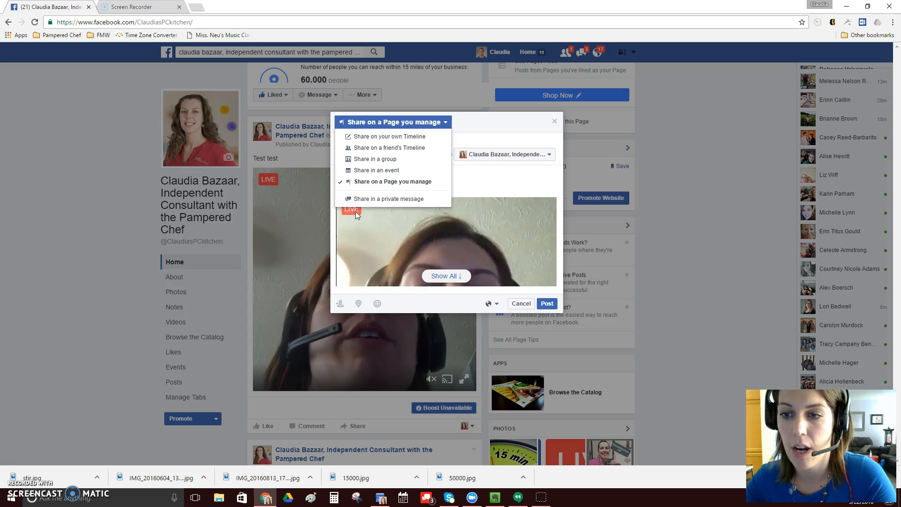